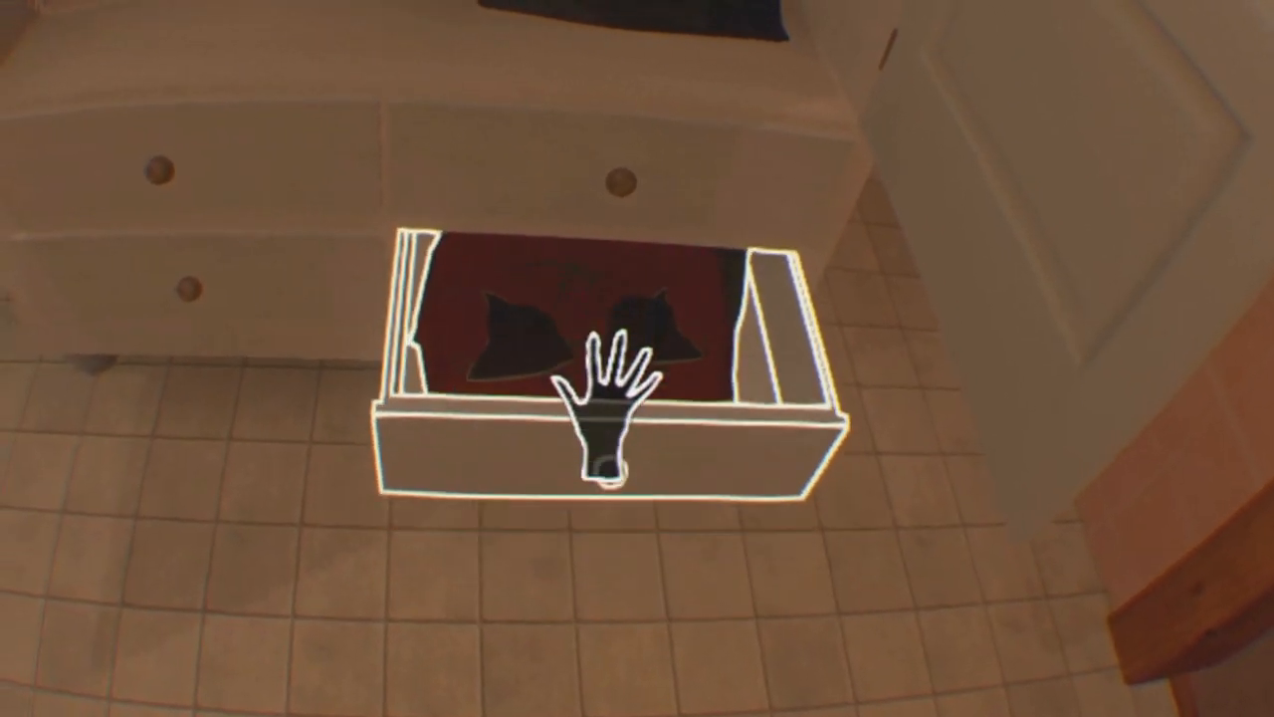
{"action": "left_click", "coordinate": [602, 398]}
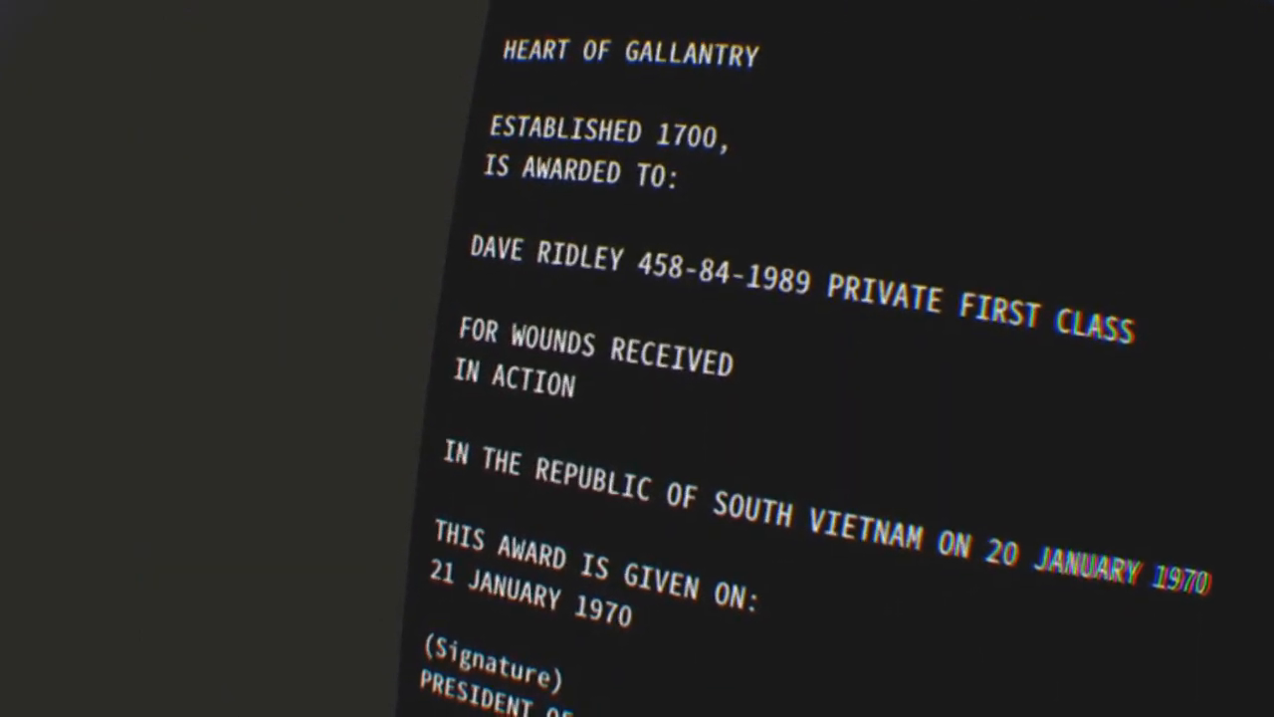
{"action": "scroll", "scroll_direction": "down", "scroll_amount": 3}
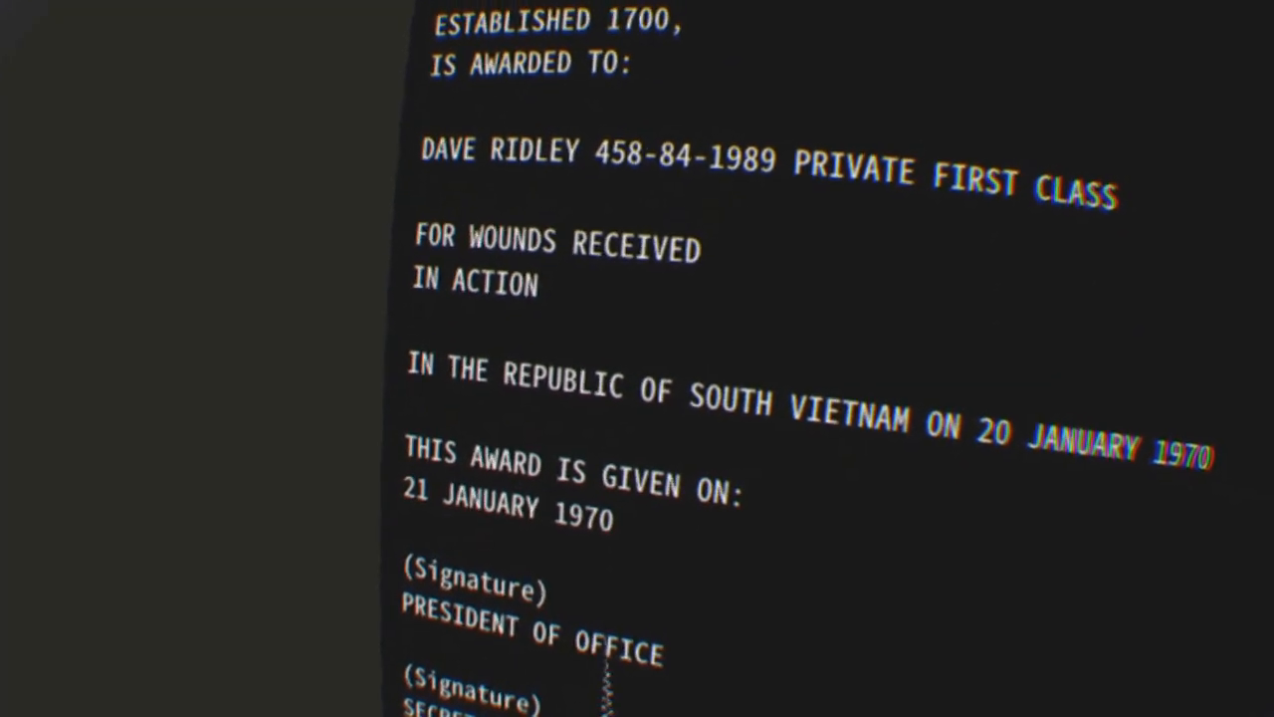
{"action": "scroll", "scroll_direction": "down", "scroll_amount": 3}
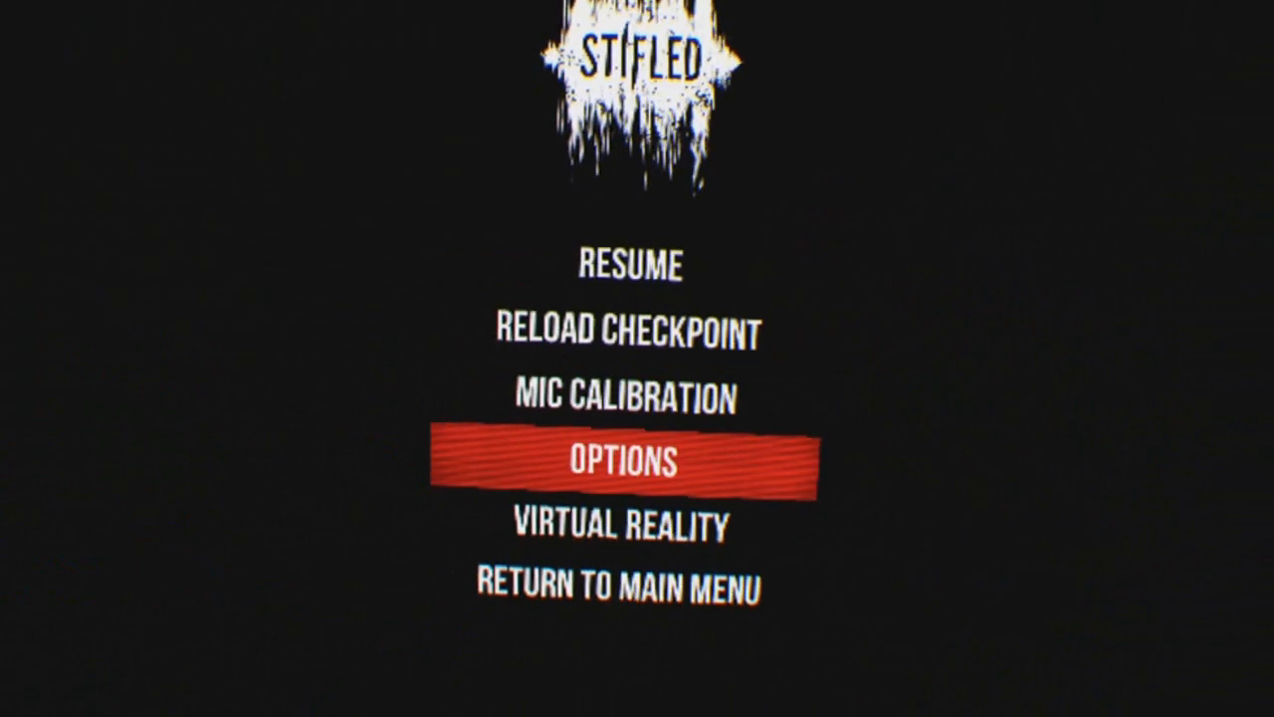
{"action": "left_click", "coordinate": [621, 398]}
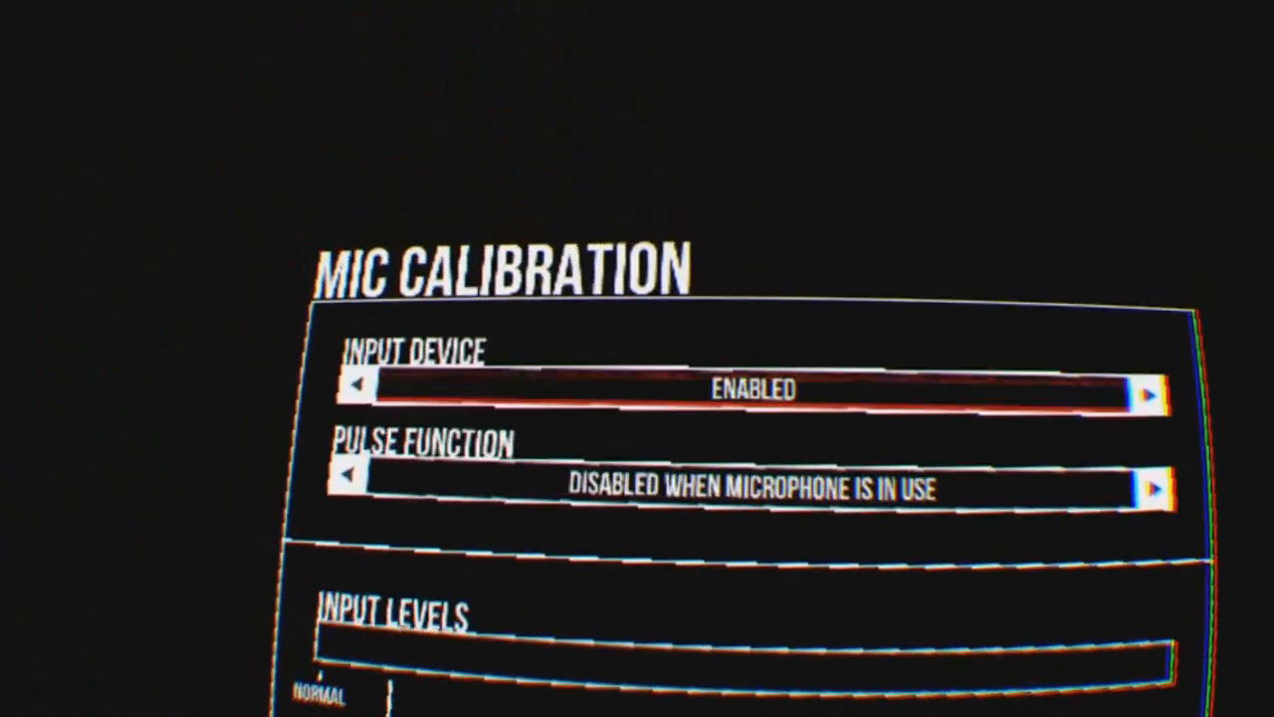
{"action": "left_click", "coordinate": [354, 386]}
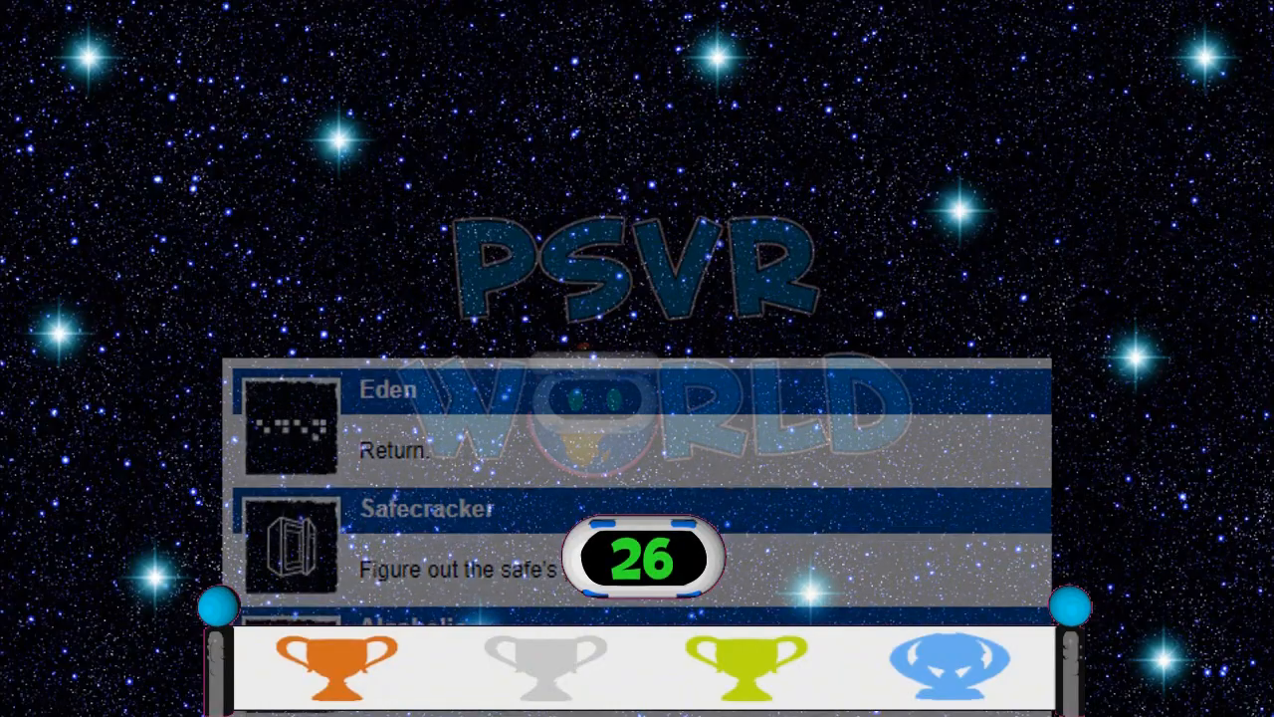
{"action": "scroll", "scroll_direction": "up", "scroll_amount": 3}
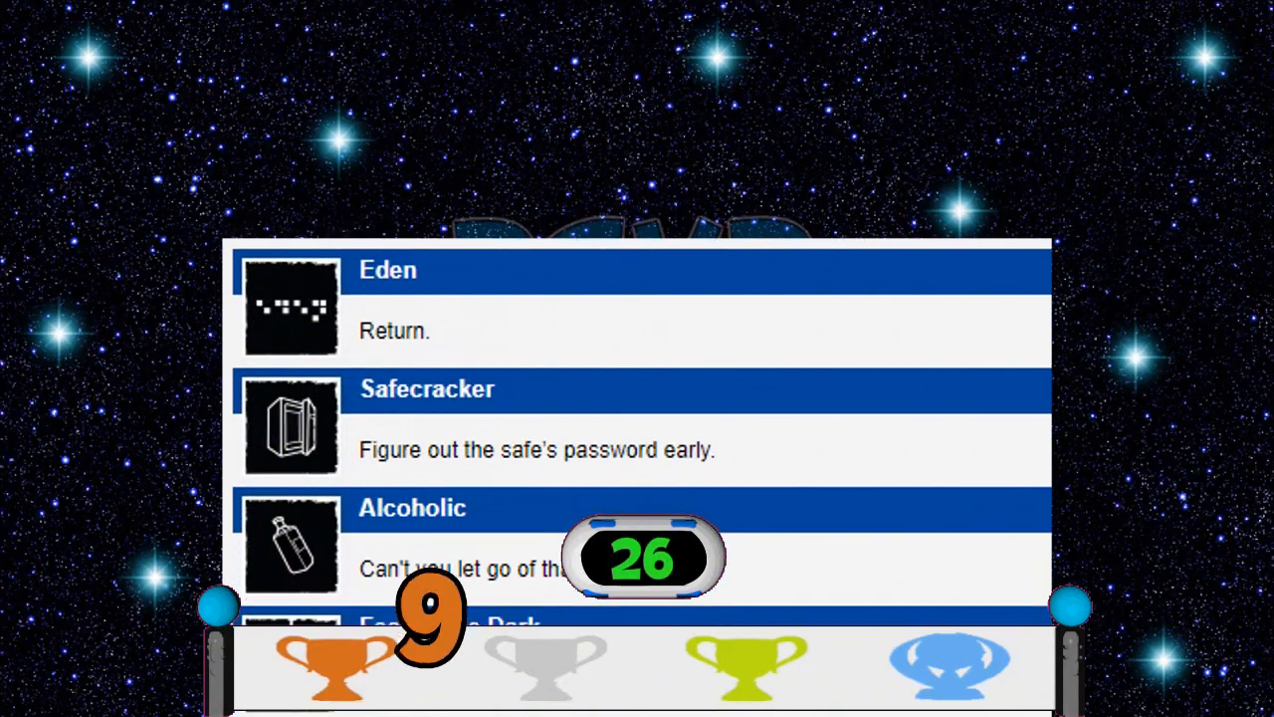
{"action": "scroll", "scroll_direction": "up", "scroll_amount": 3}
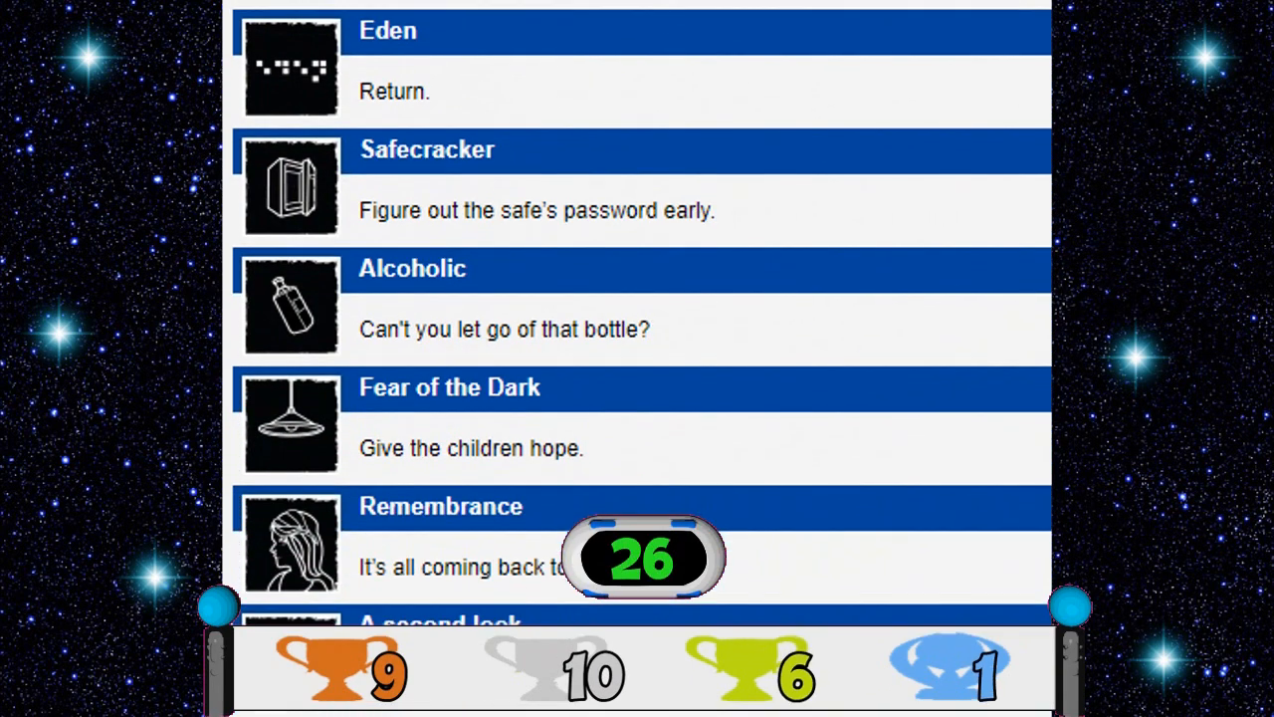
{"action": "scroll", "scroll_direction": "down", "scroll_amount": 3}
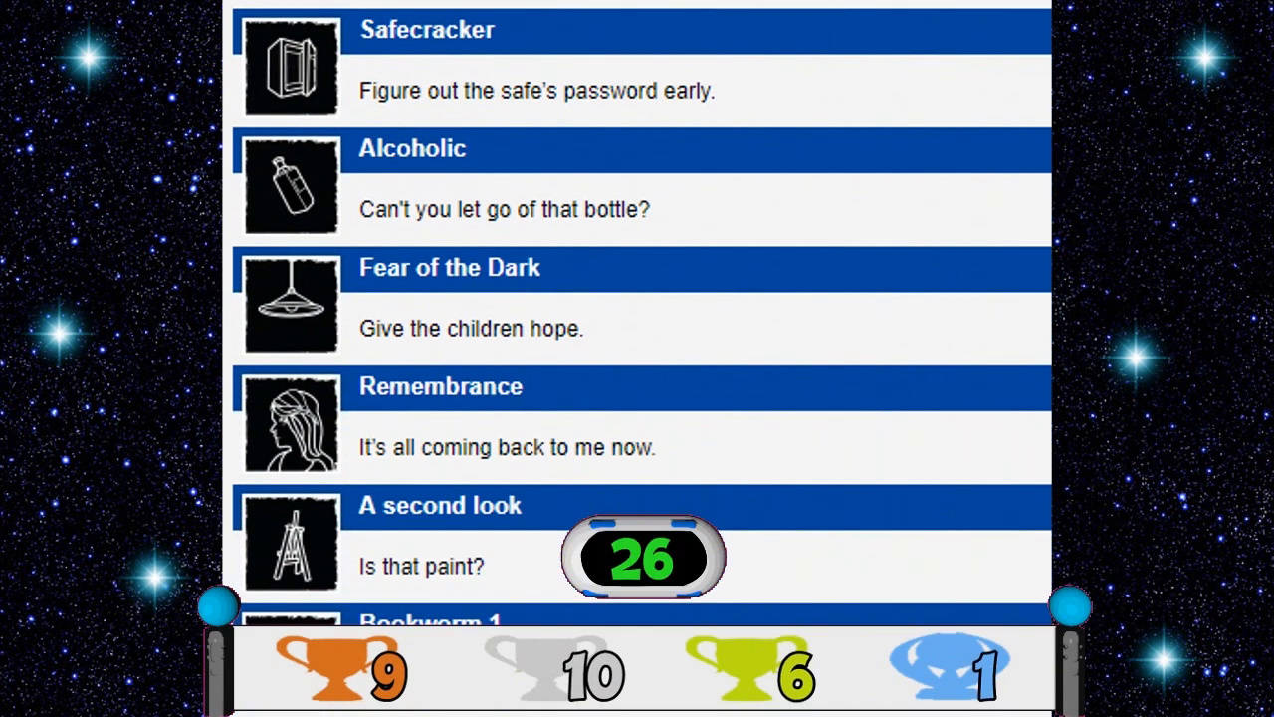
{"action": "scroll", "scroll_direction": "down", "scroll_amount": 3}
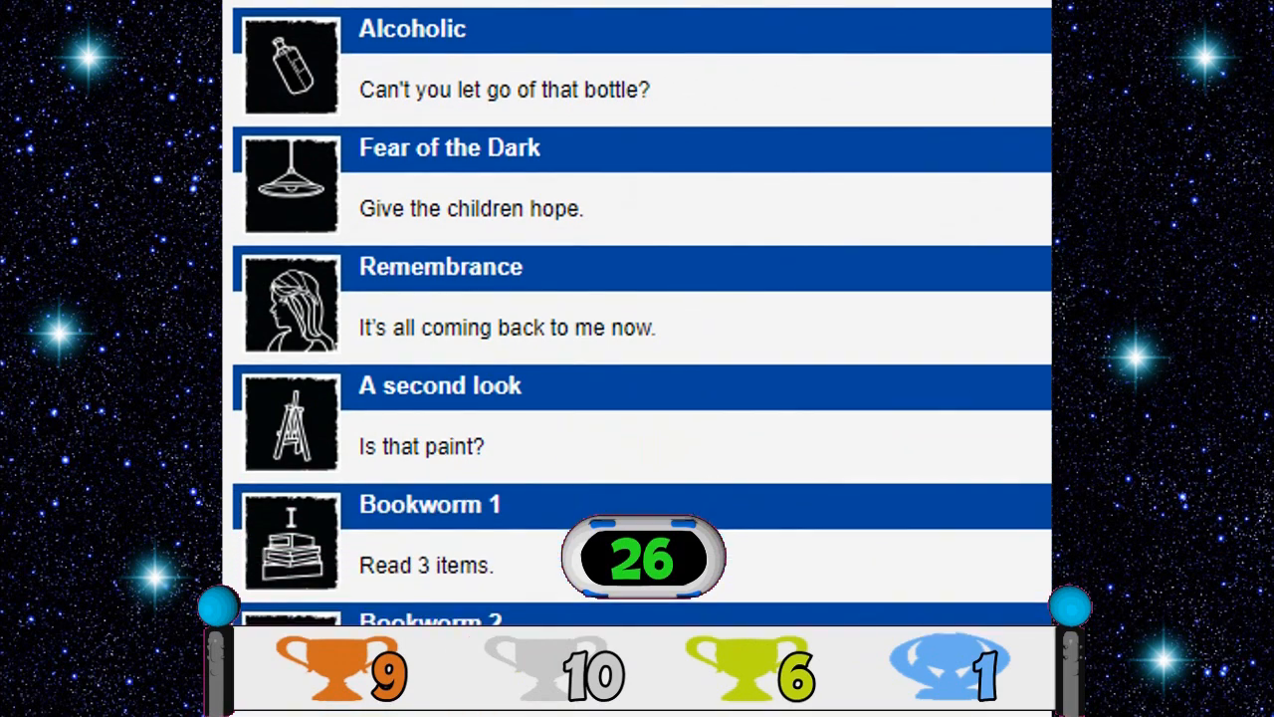
{"action": "scroll", "scroll_direction": "up", "scroll_amount": 3}
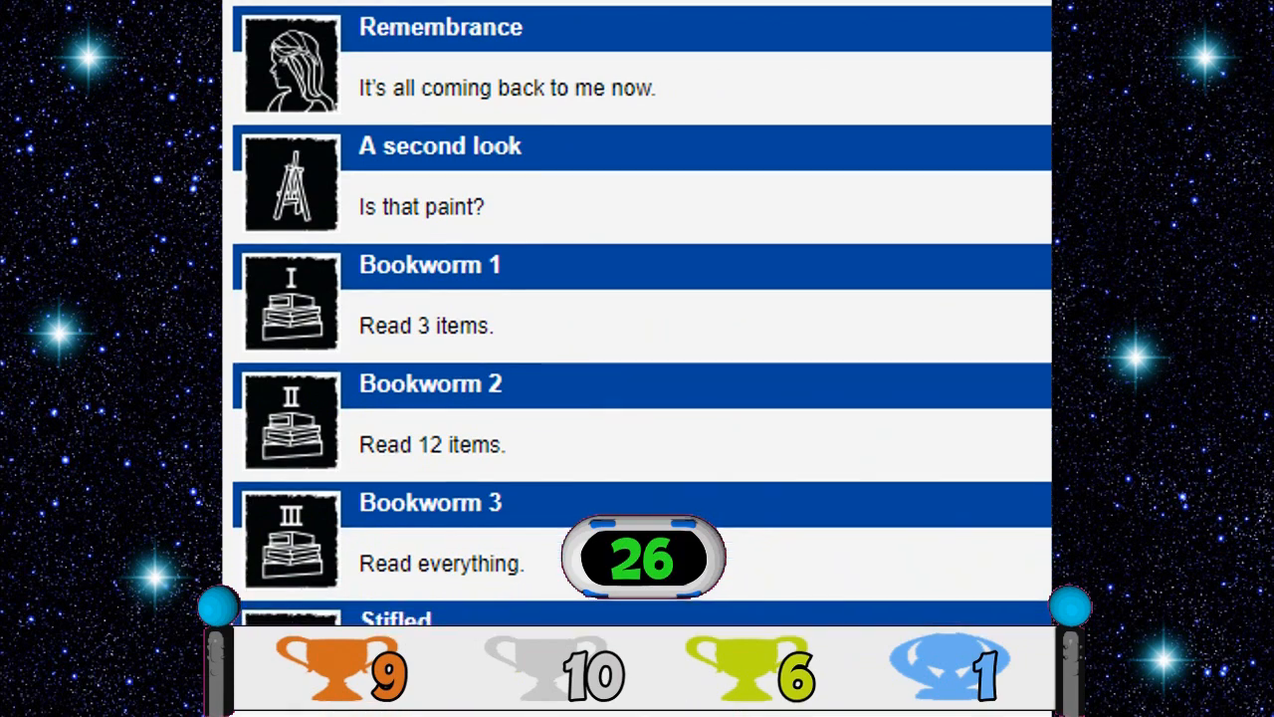
{"action": "scroll", "scroll_direction": "down", "scroll_amount": 3}
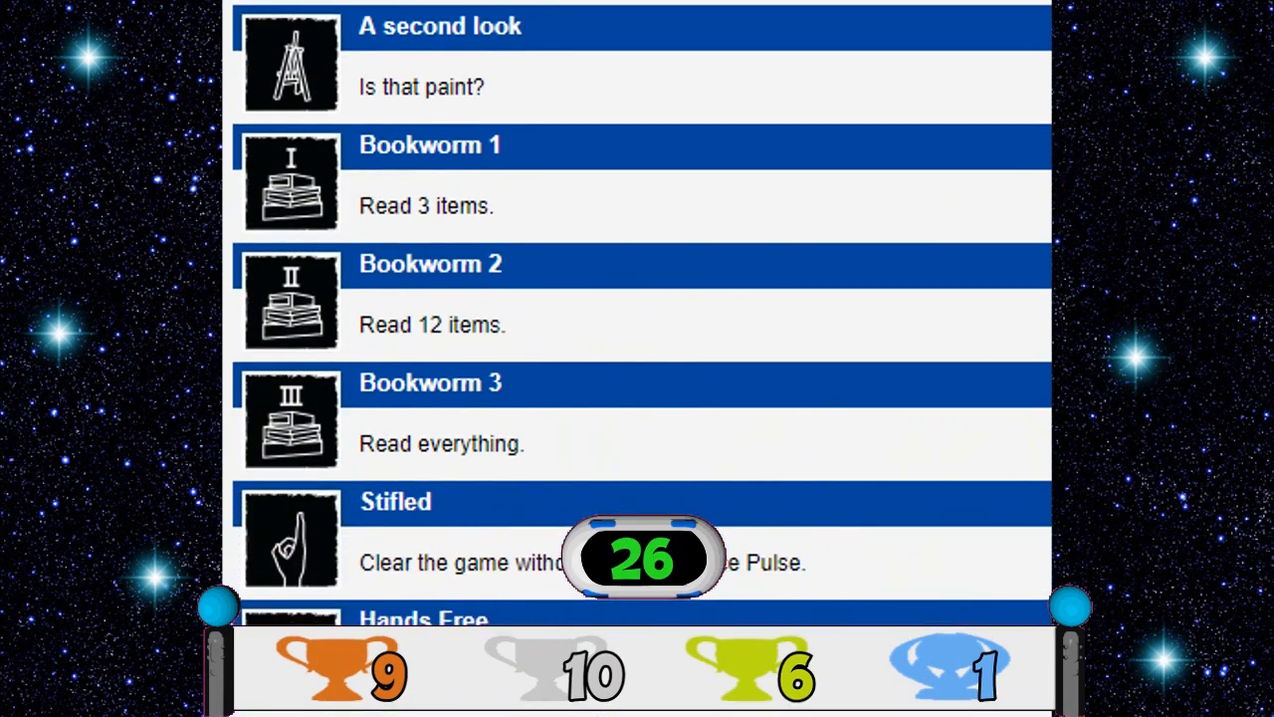
{"action": "scroll", "scroll_direction": "down", "scroll_amount": 3}
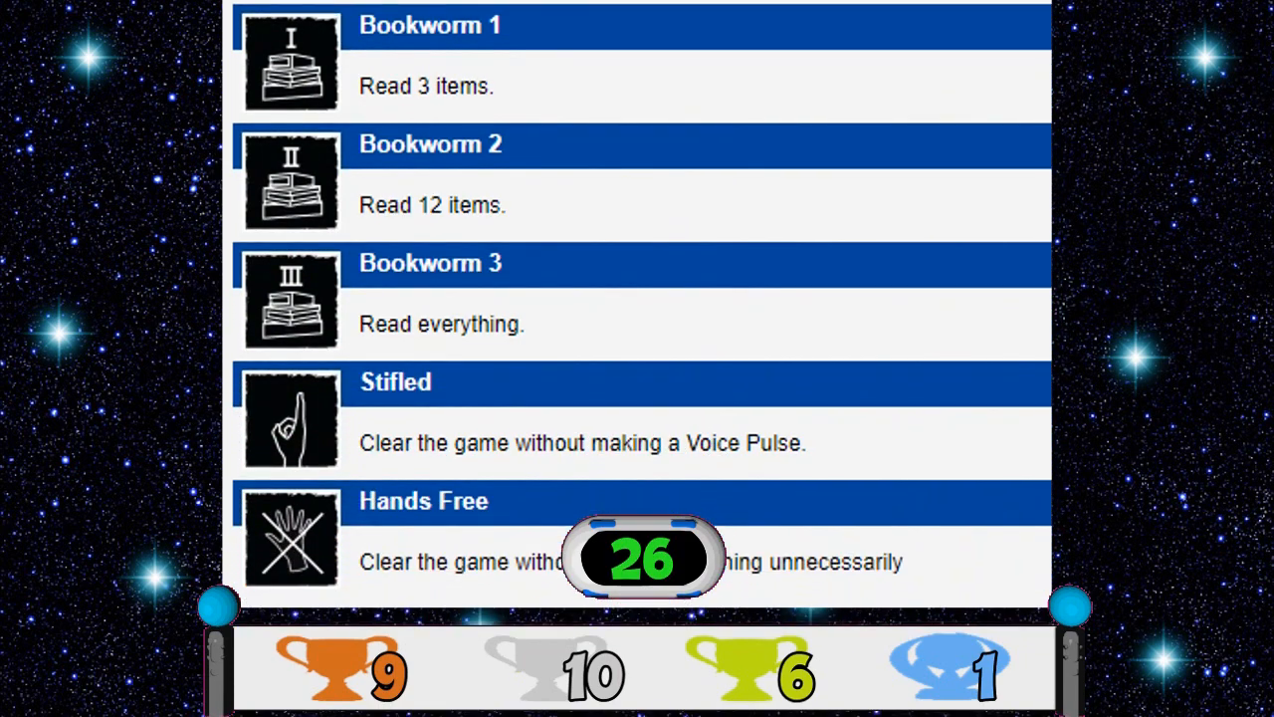